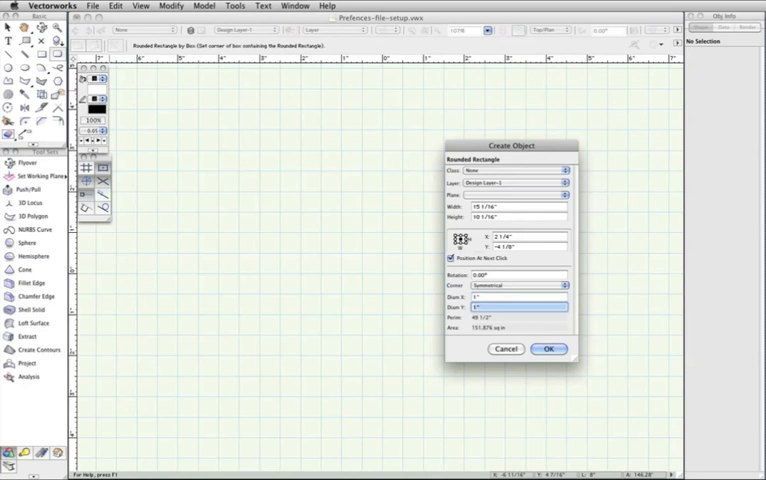
Place the 15 1/16" by 10 1/16" rounded rectangle with 1" corners, then list the standard views.
{"action": "left_click", "coordinate": [548, 349]}
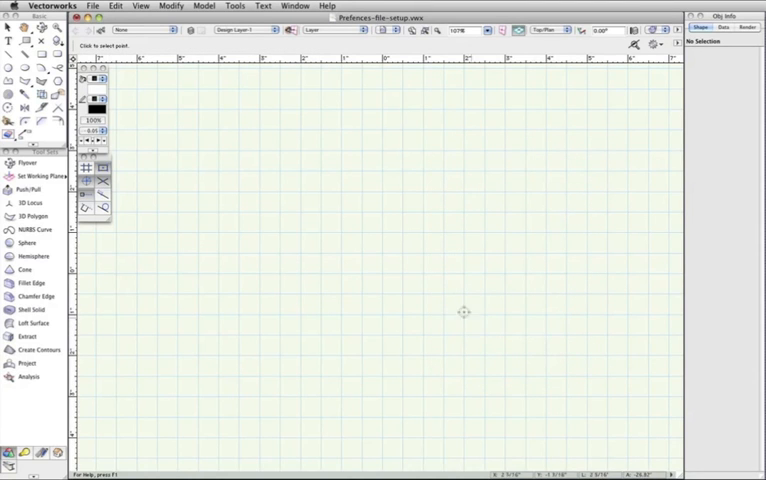
{"action": "mouse_move", "coordinate": [380, 271]}
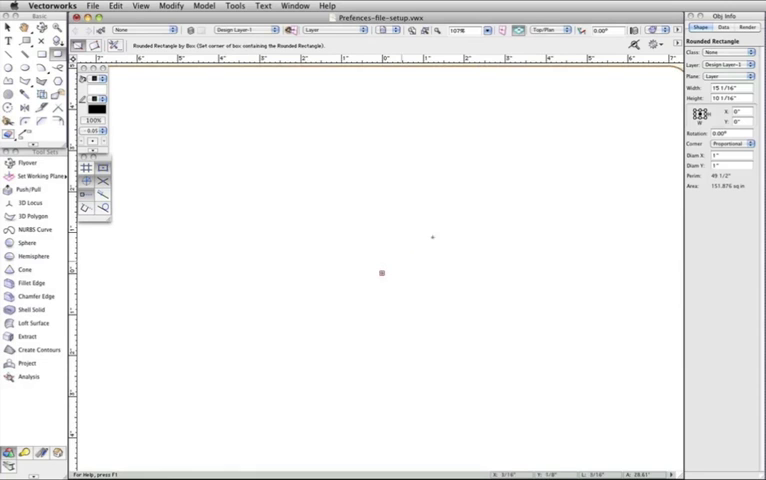
{"action": "left_click", "coordinate": [548, 29]}
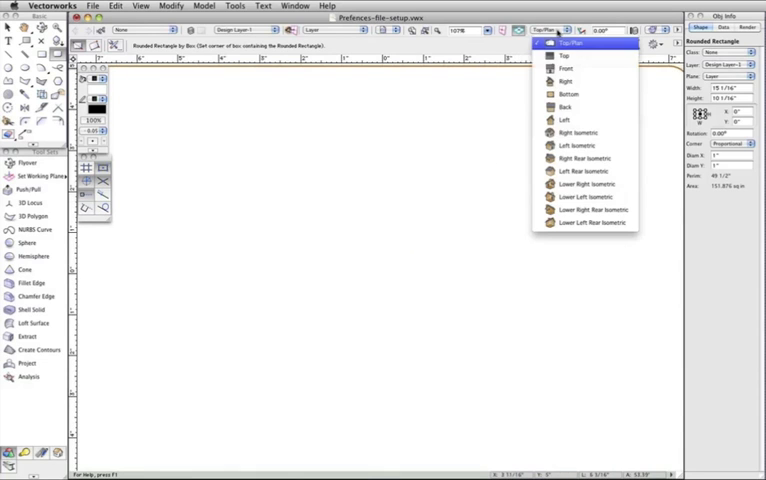
{"action": "mouse_move", "coordinate": [578, 132]}
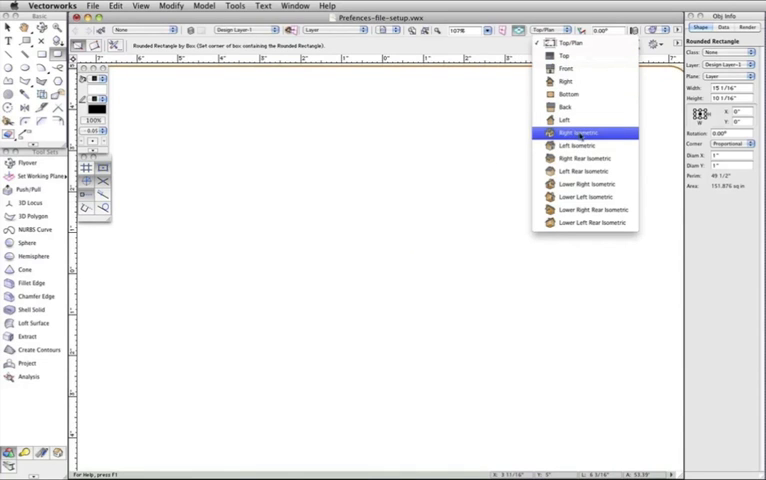
Switch to Right Isometric view and enter a 3/8" Push/Pull extrusion distance for the face.
{"action": "left_click", "coordinate": [577, 132]}
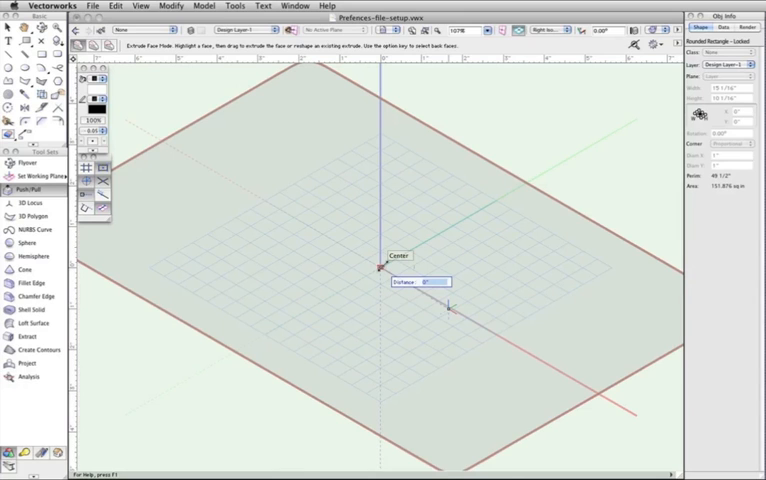
{"action": "type", "text": "3/8"}
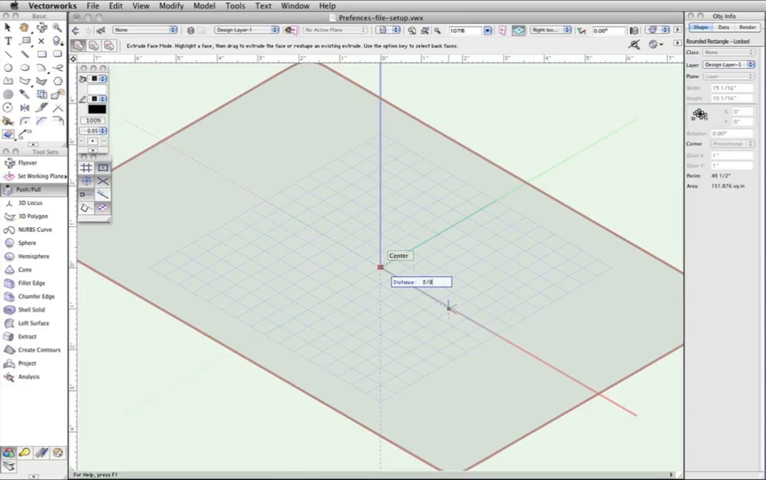